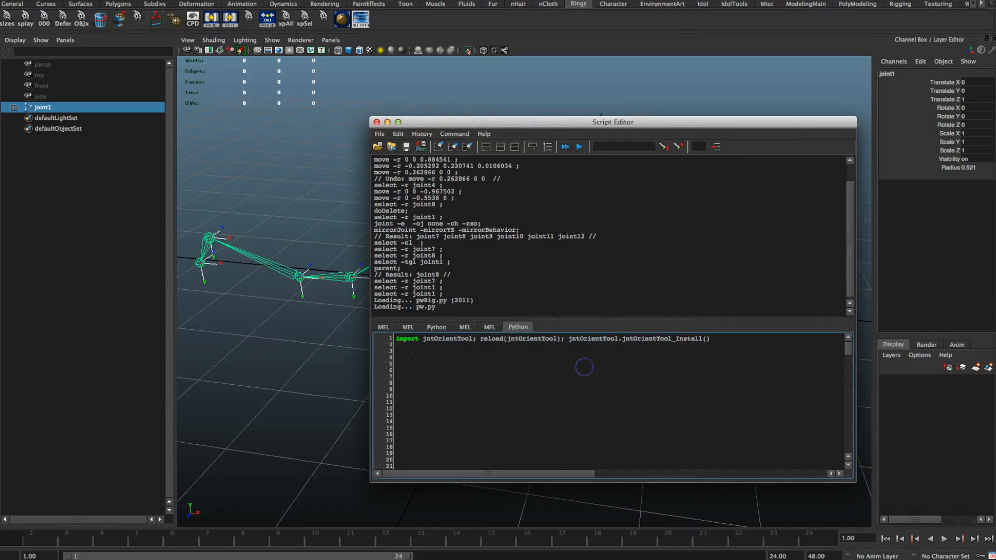
Run the jntOrientTool install line from the Script Editor's Python tab
triple_click(553, 339)
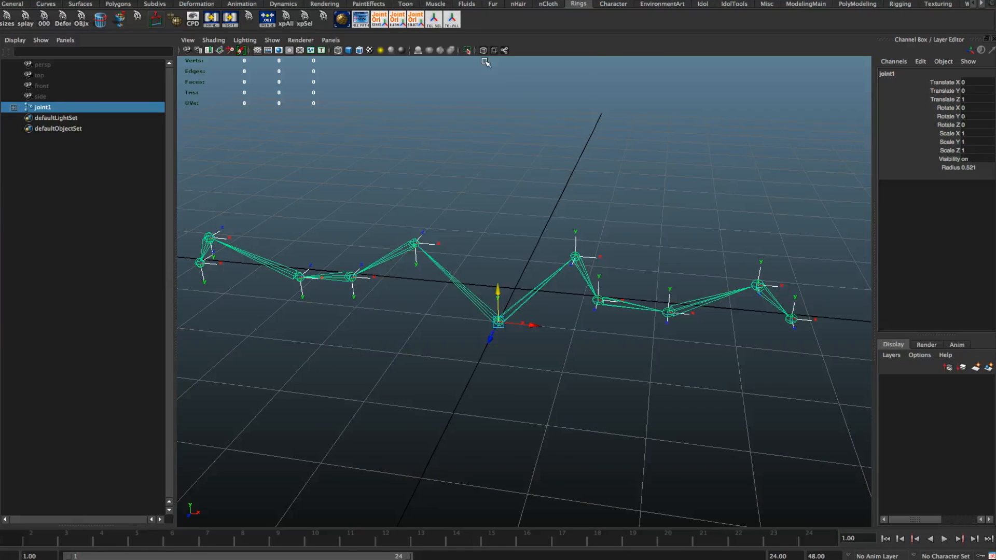
mouse_move(459, 90)
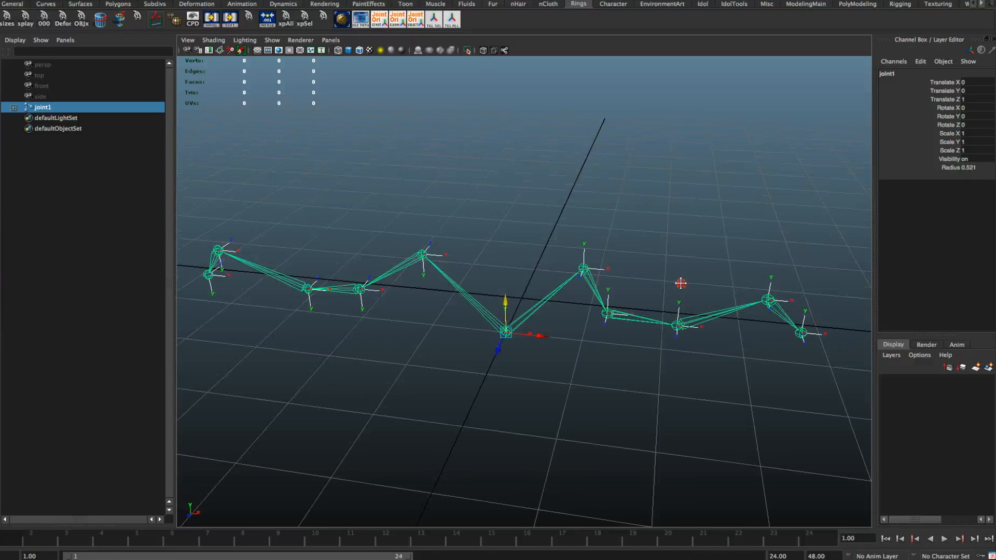
Orbit around the chain and make joint2 the active joint for reorienting
drag(679, 284, 587, 296)
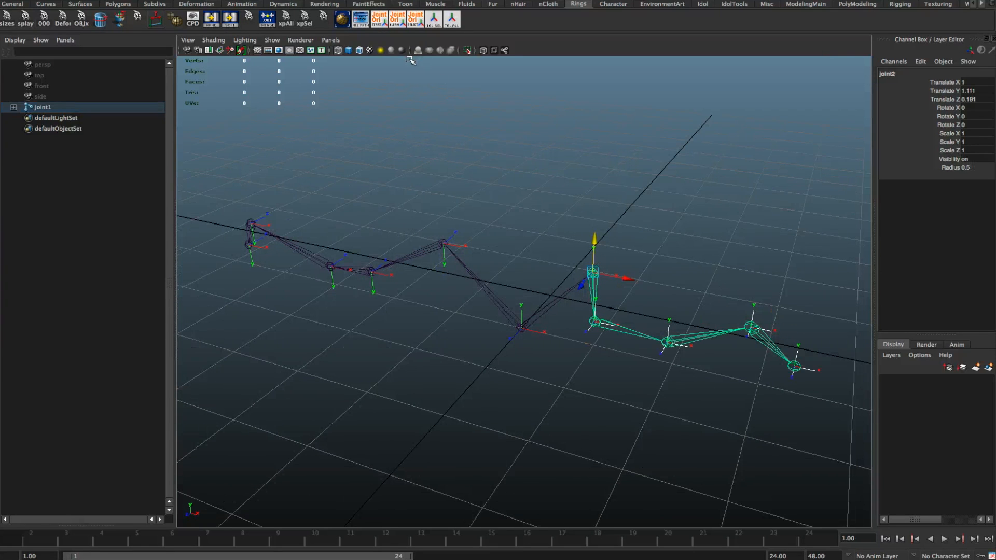
mouse_move(412, 75)
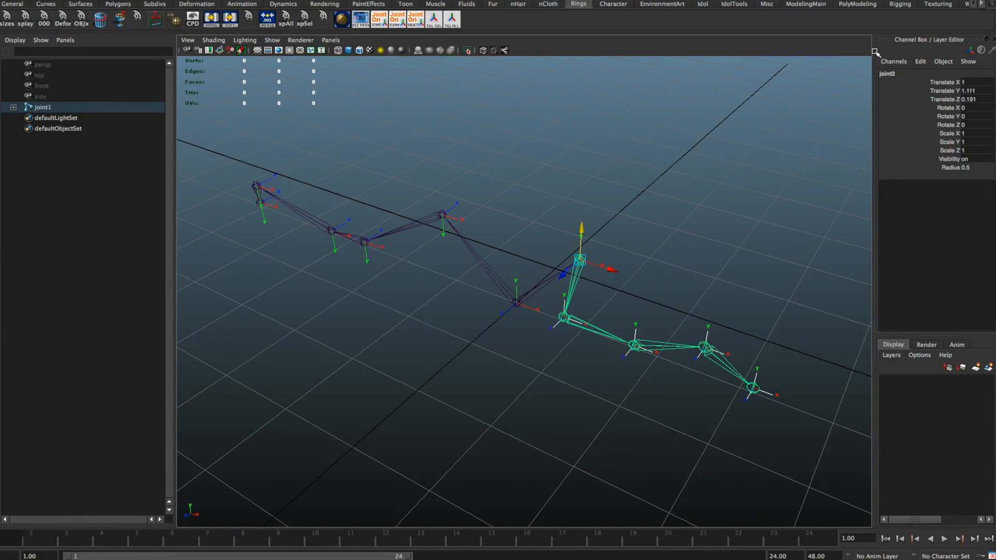
Orient Joint with Orient Joint to World off and Primary Axis X, then apply to the chain
click(414, 15)
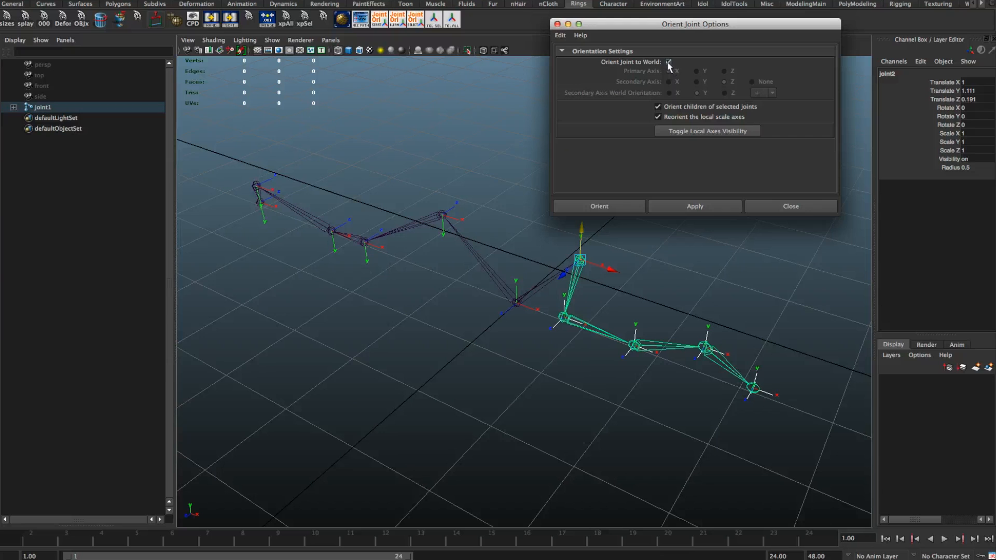
click(668, 62)
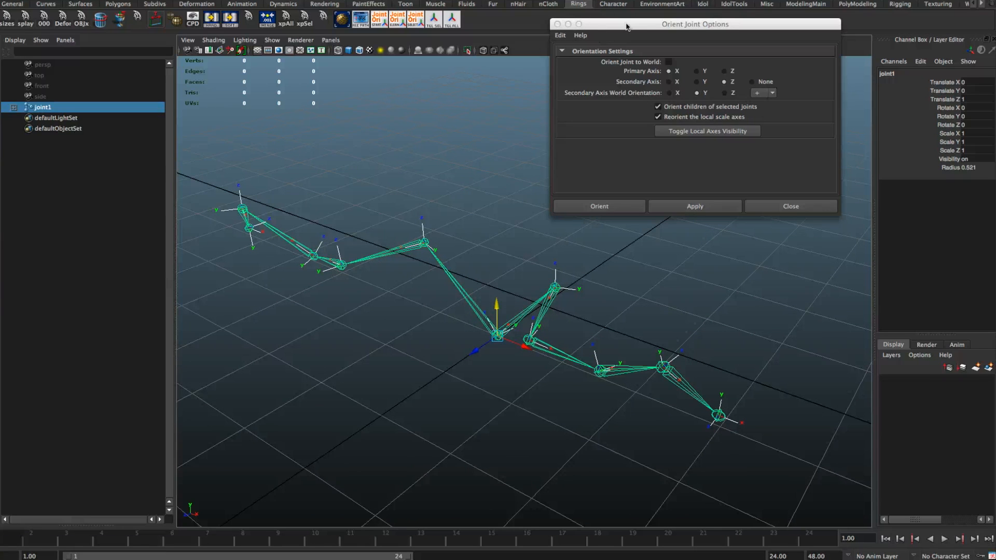
click(790, 206)
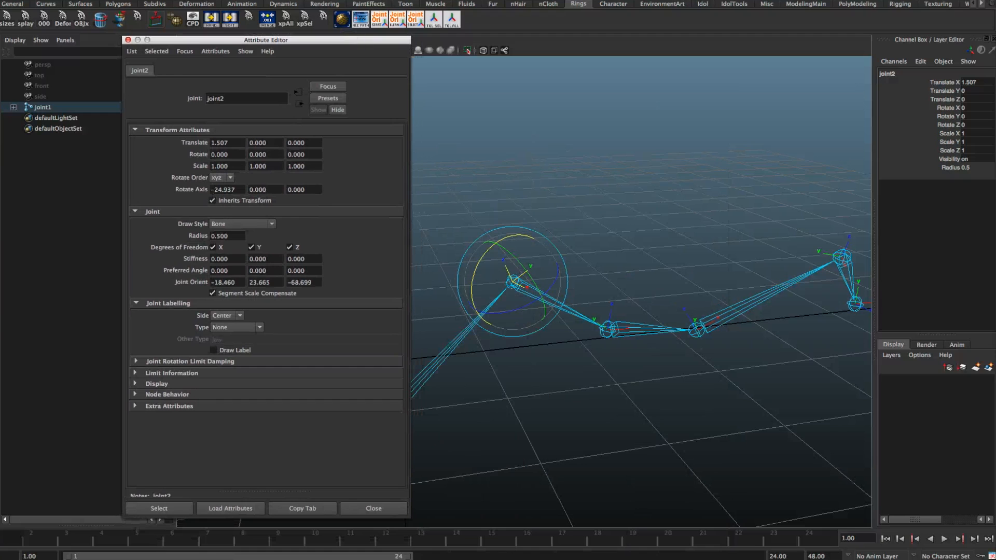
Rotate the local rotation axes of joint2 and joint8, bringing joint2's Joint Orient X near zero
drag(266, 39, 271, 43)
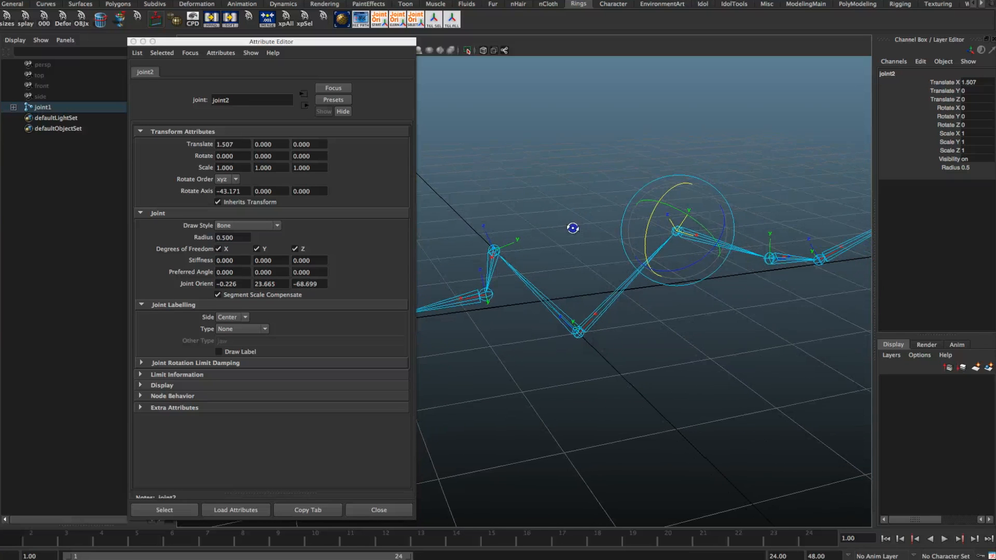
click(496, 251)
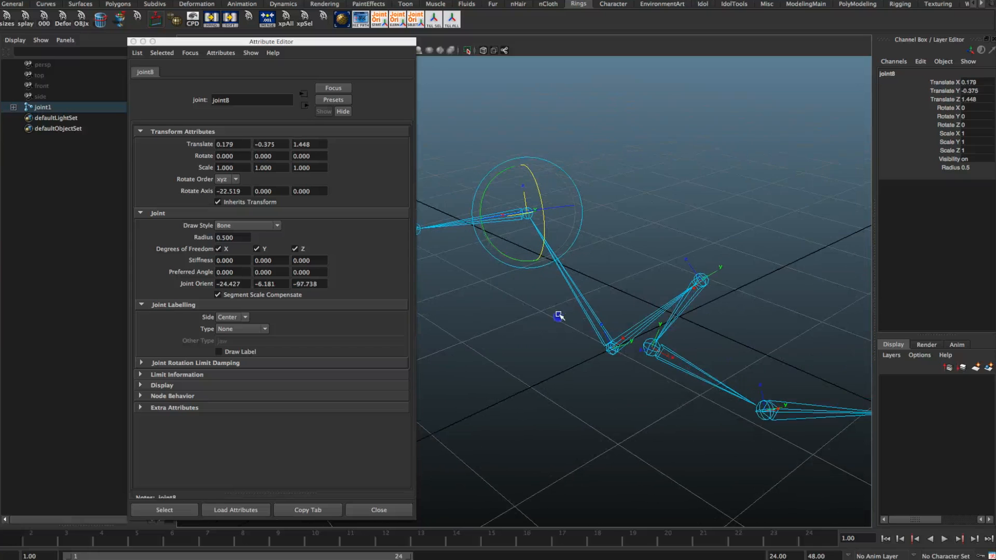
drag(559, 315, 578, 259)
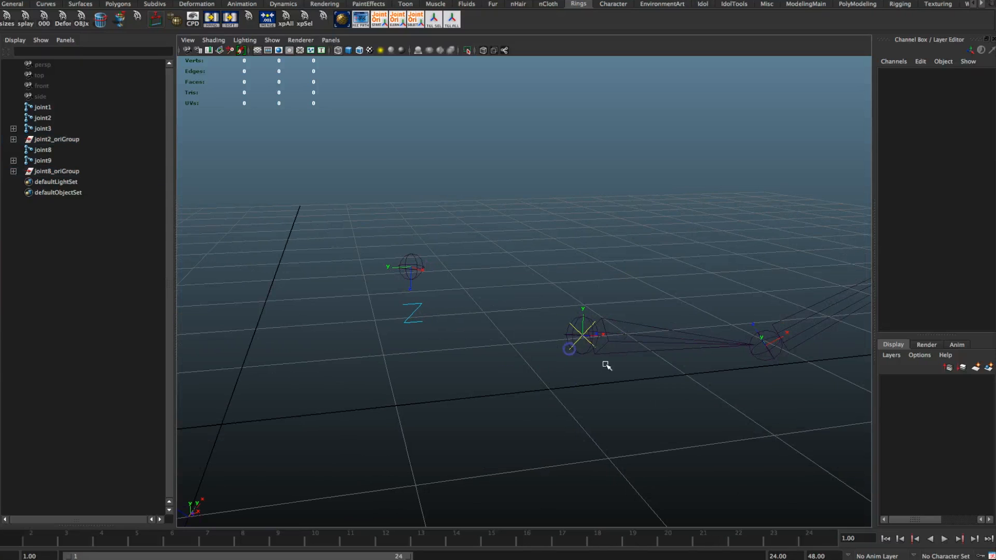
Create oriGroup controls with the jntOrientTool shelf button and select joint2_ctrlX
click(42, 128)
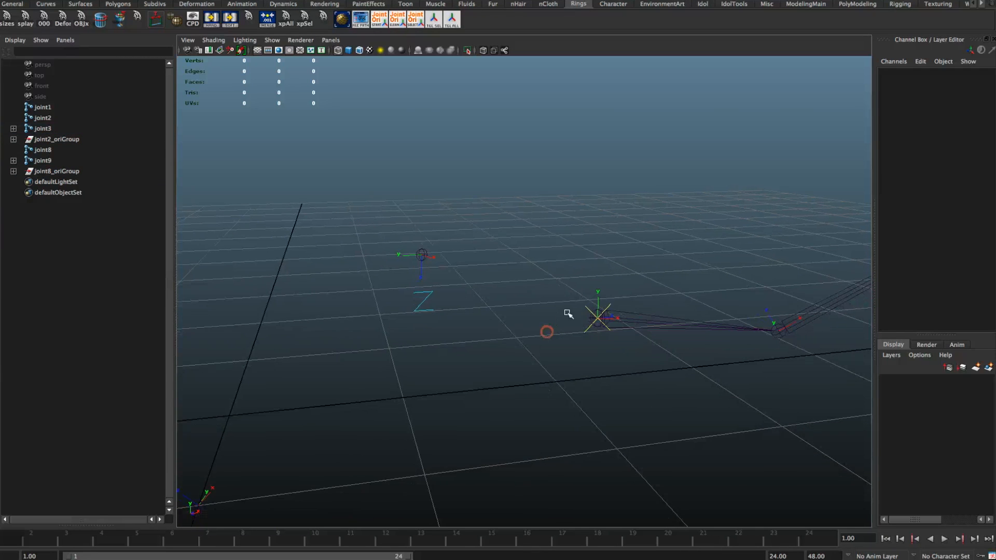
click(56, 139)
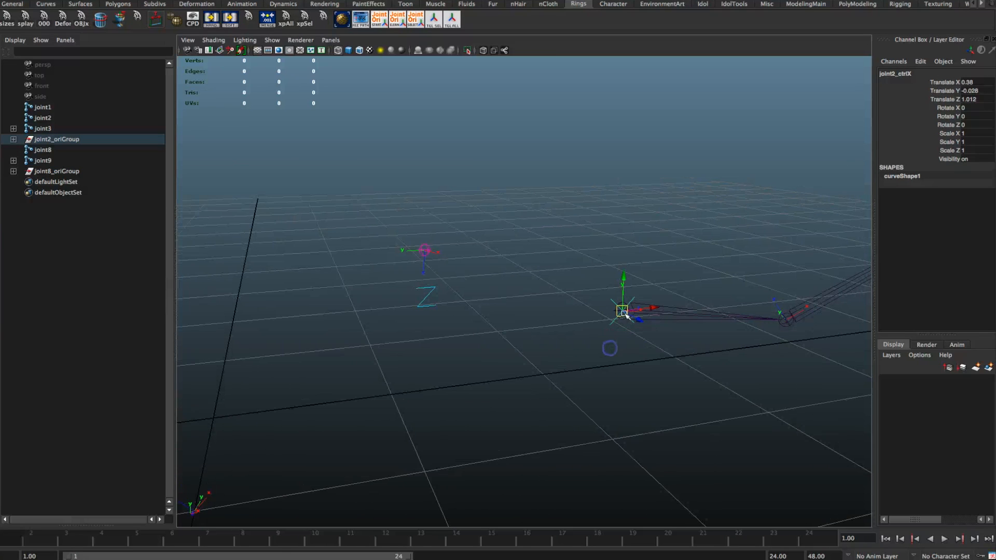
Move joint2's X and Z controls, setting joint2_ctrlZ to Translate Z of about 0.329
drag(622, 311, 727, 227)
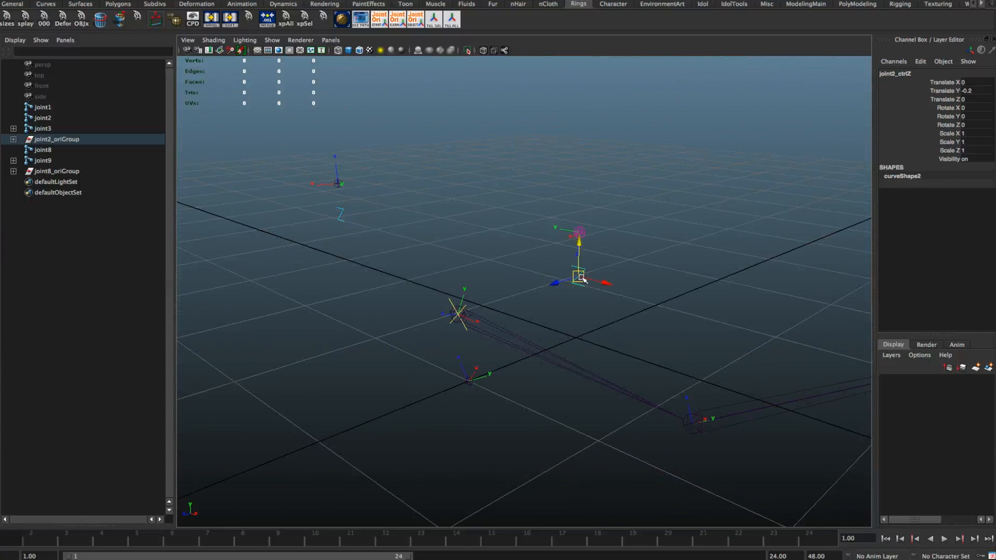
drag(581, 278, 575, 283)
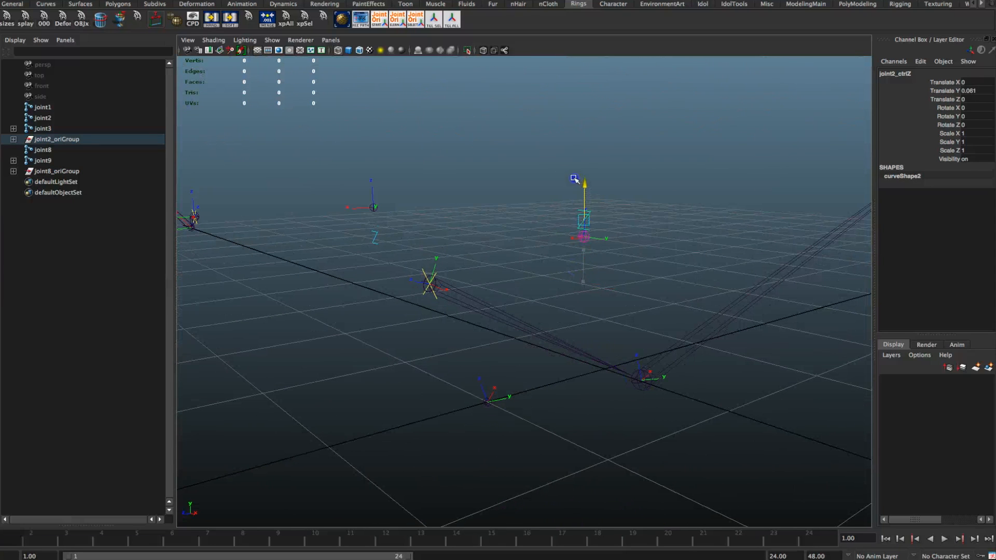
drag(583, 222, 583, 266)
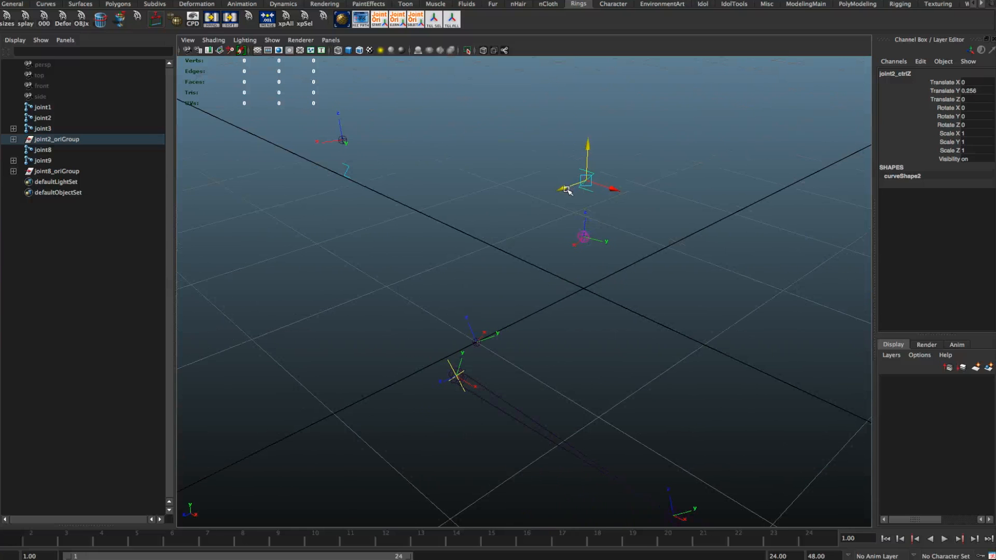
drag(584, 185, 583, 180)
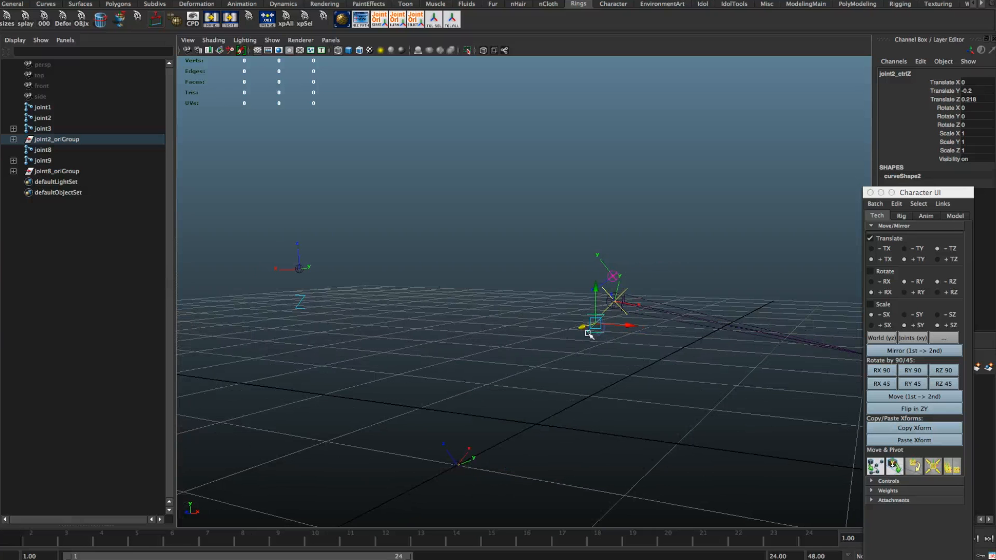
drag(597, 327, 572, 330)
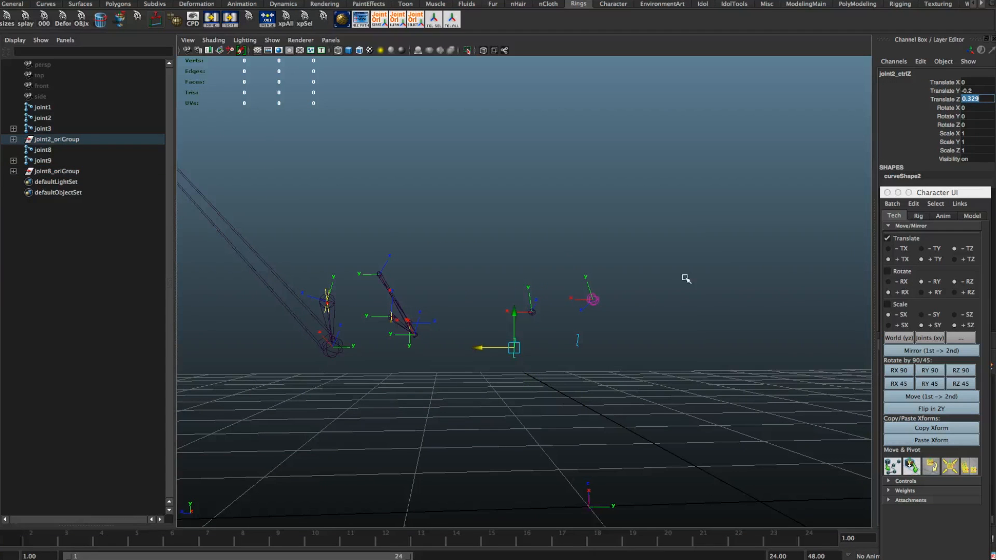
Delete the oriGroups and mirror the chain, leaving a single joint1 hierarchy
click(56, 172)
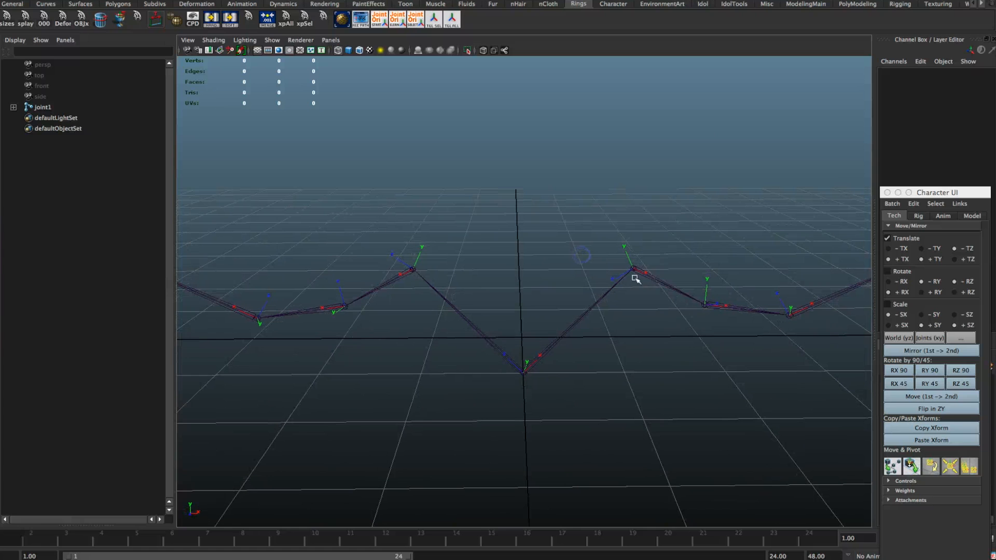
Marquee-select the whole joint chain to inspect joint1's Joint Orient values
drag(635, 279, 432, 141)
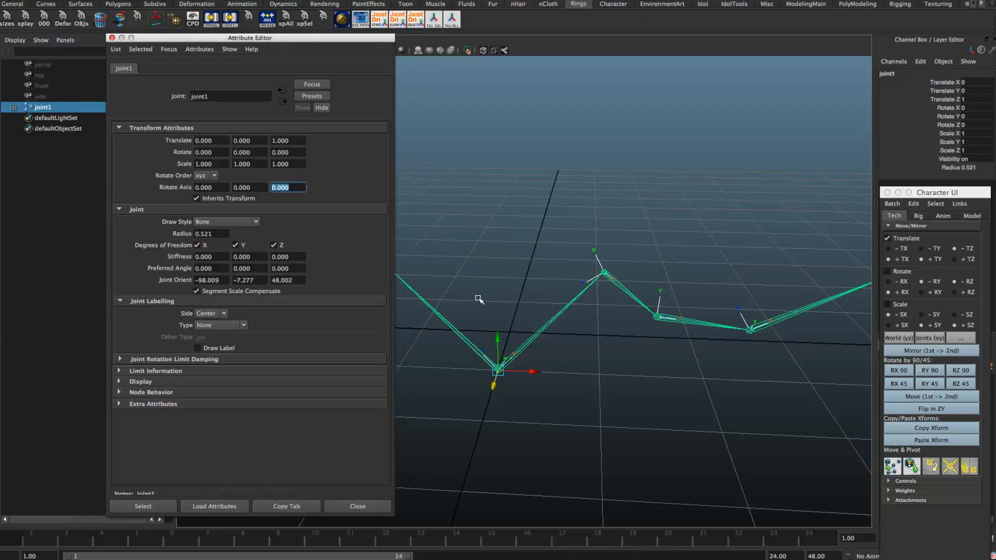
Create oriGroup controls for joints 3, 4, 5, 9, 10 and 11 with the Joint Orient shelf tool
click(211, 187)
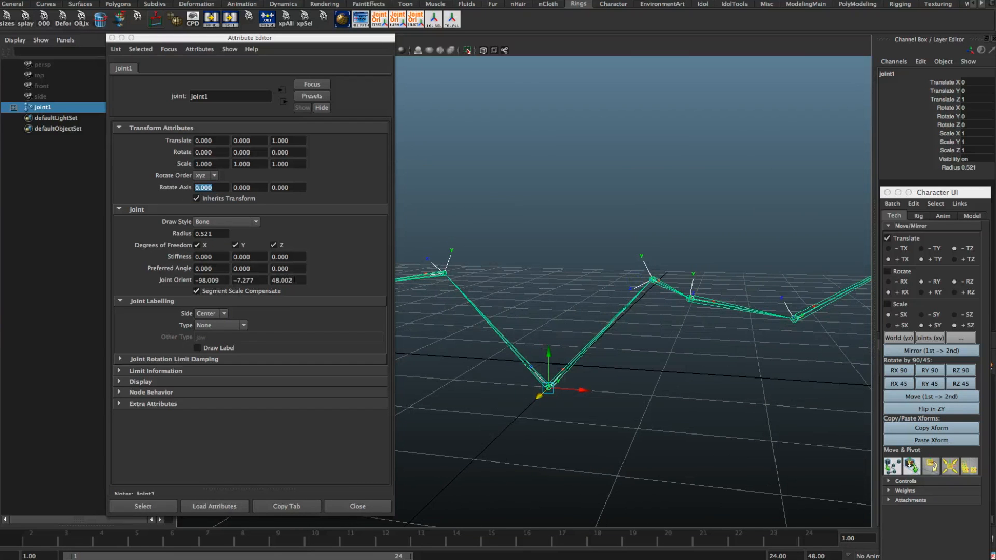
click(210, 281)
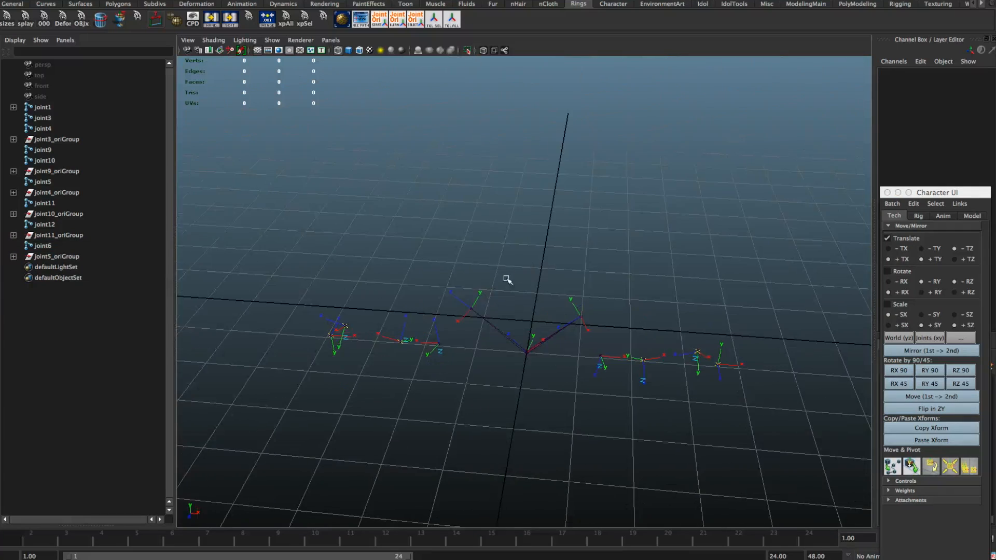
Add joint6's orientation control and move joint6_ctrlX to re-aim the joint
drag(508, 279, 456, 341)
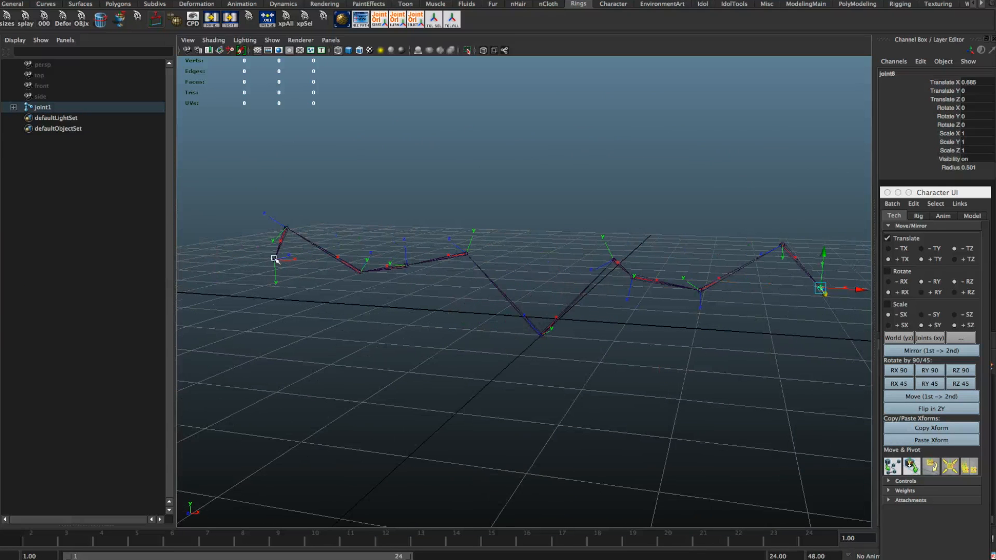
click(276, 261)
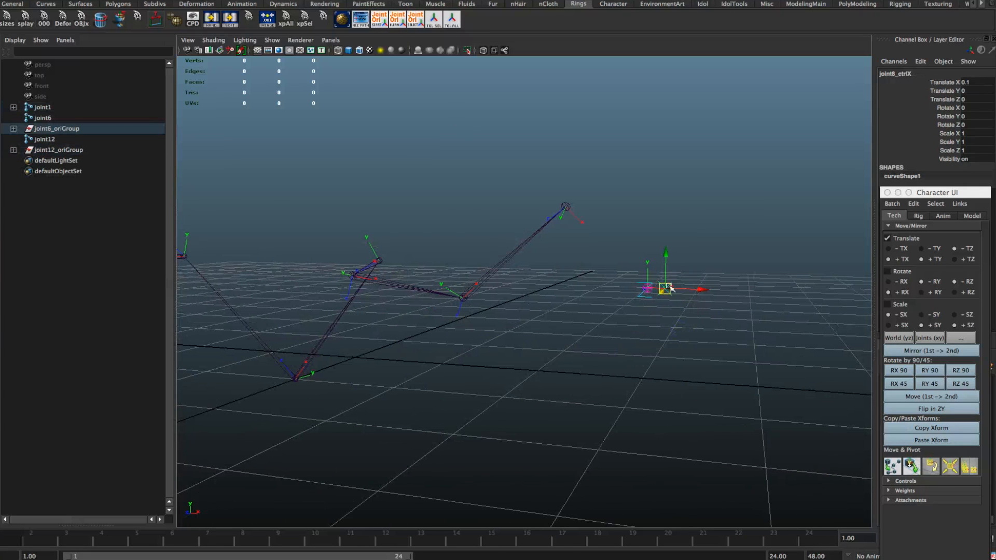
drag(664, 289, 673, 311)
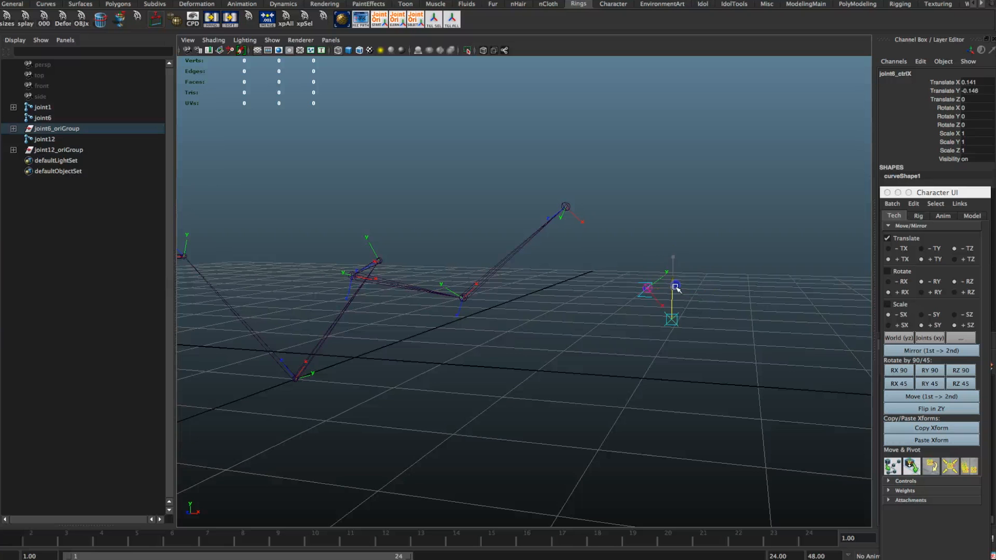
drag(676, 290, 512, 349)
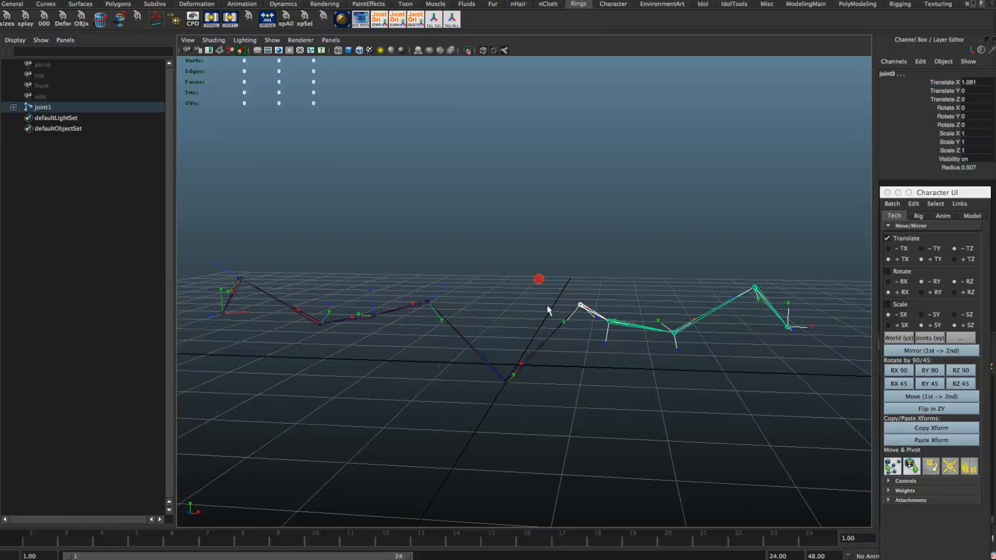
Orbit the view to inspect the joint chain with its local axes hidden
drag(547, 305, 413, 228)
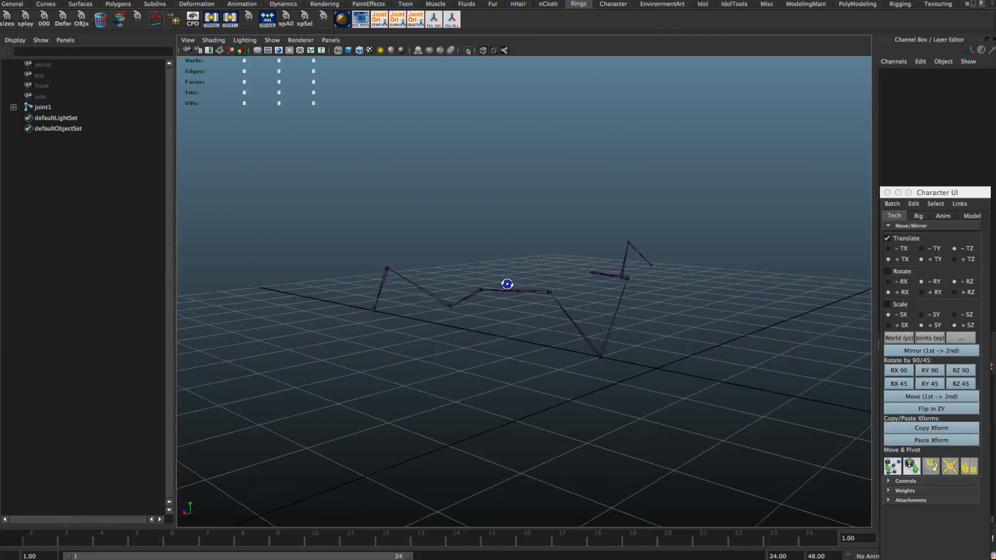
drag(507, 283, 587, 335)
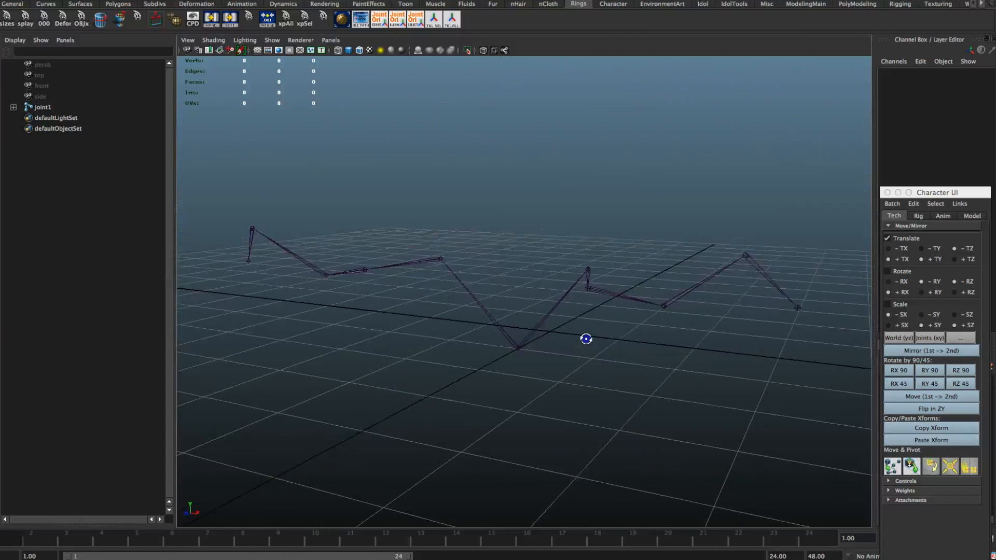
drag(586, 339, 548, 357)
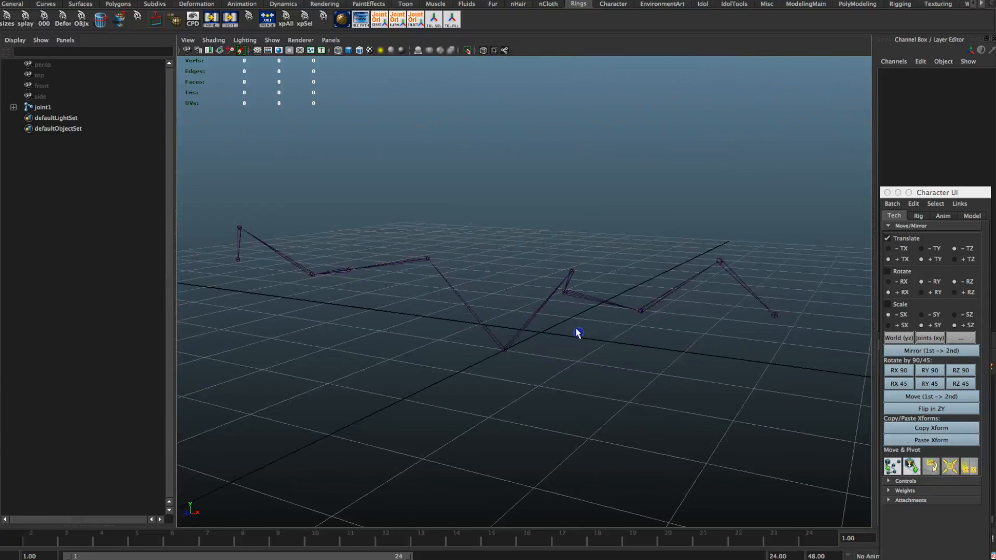
drag(578, 333, 550, 366)
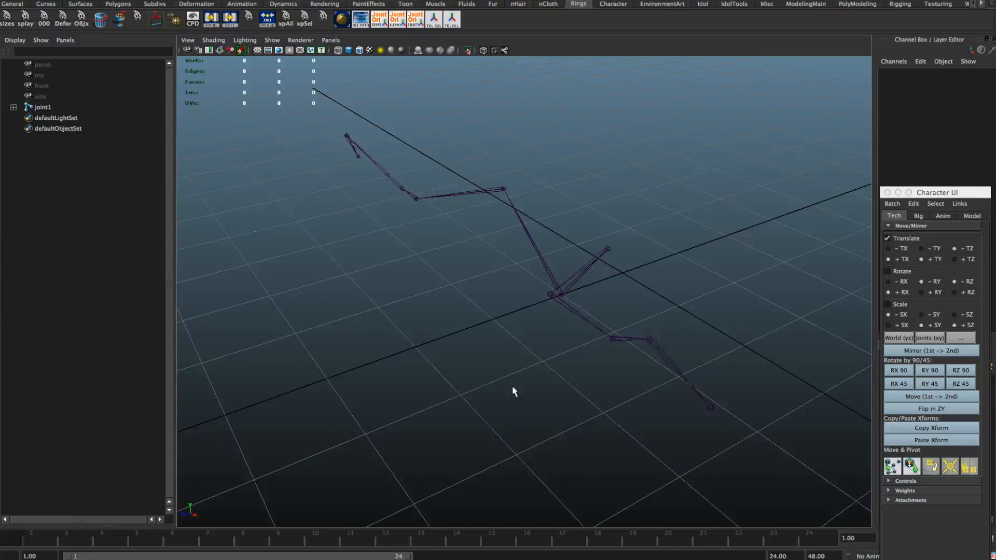
drag(513, 391, 548, 288)
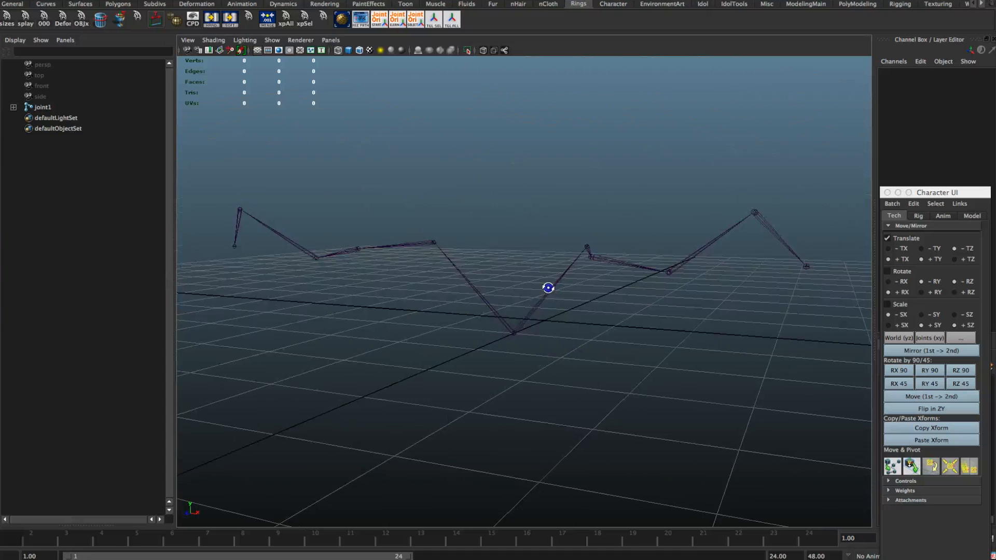